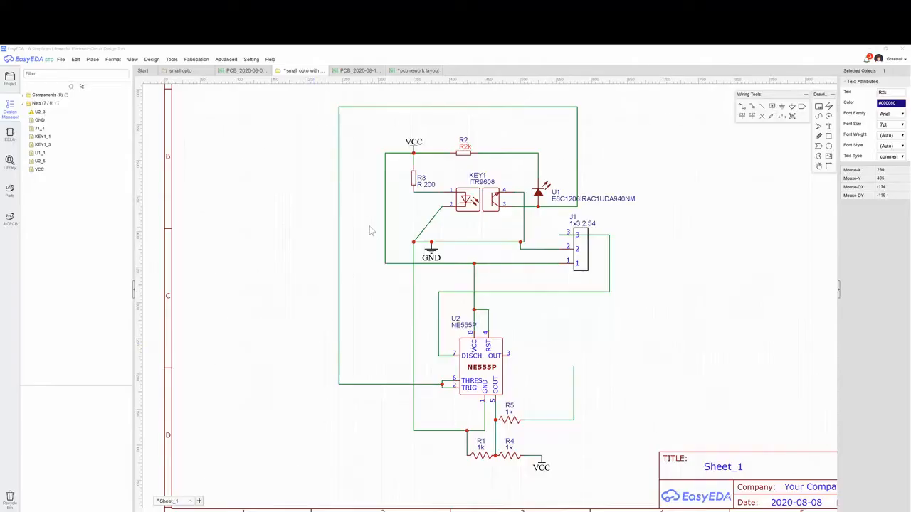
mouse_move(424, 152)
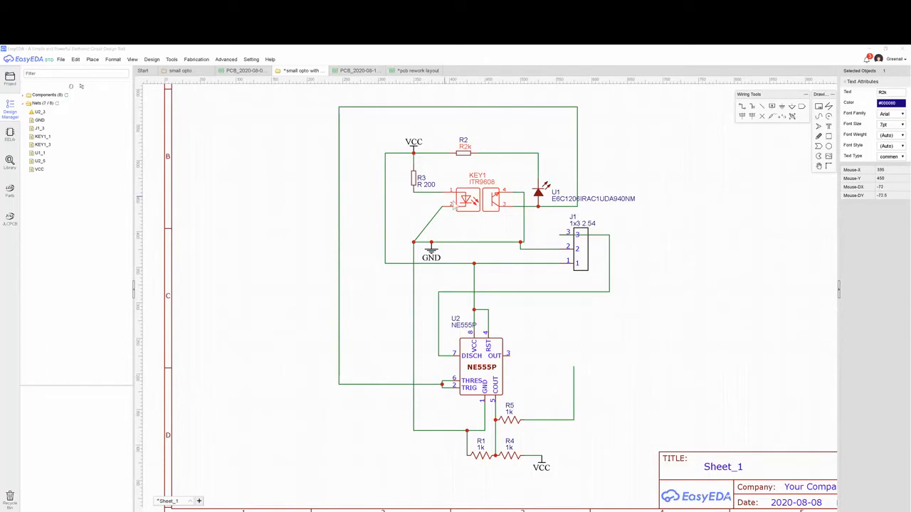
mouse_move(467, 212)
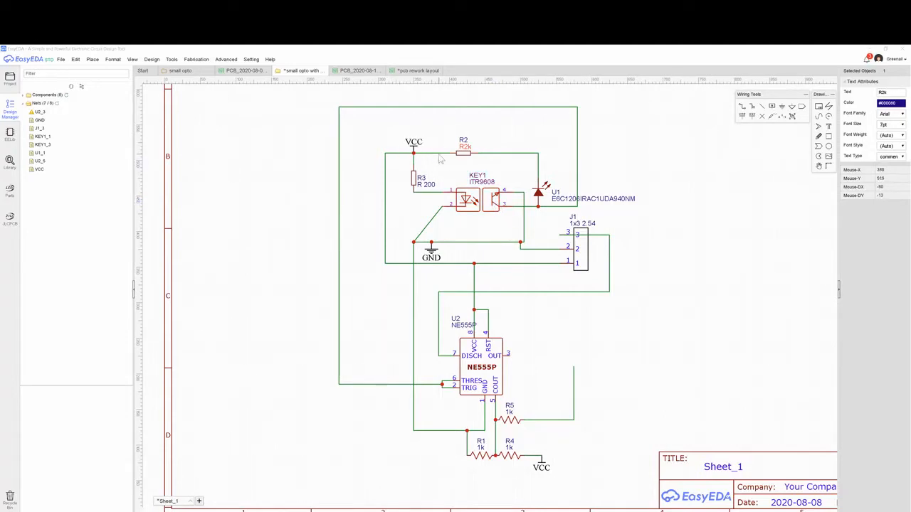
mouse_move(526, 213)
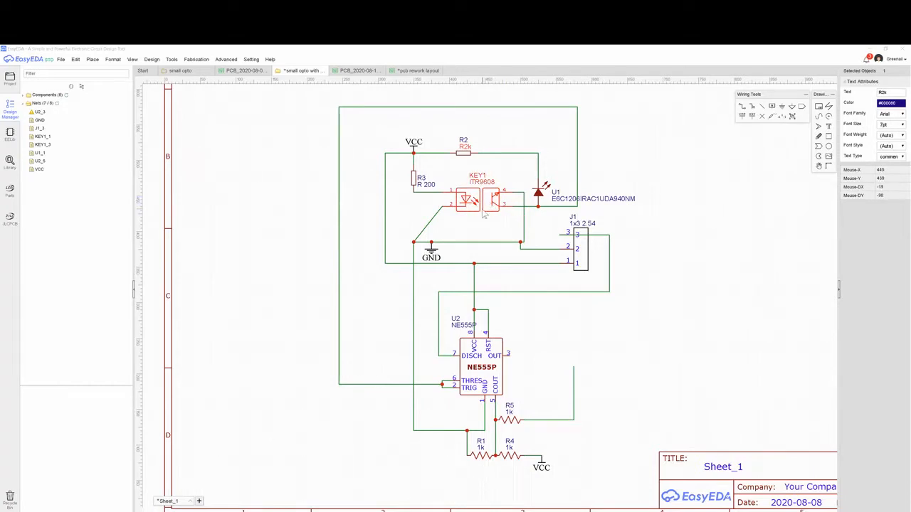
mouse_move(519, 228)
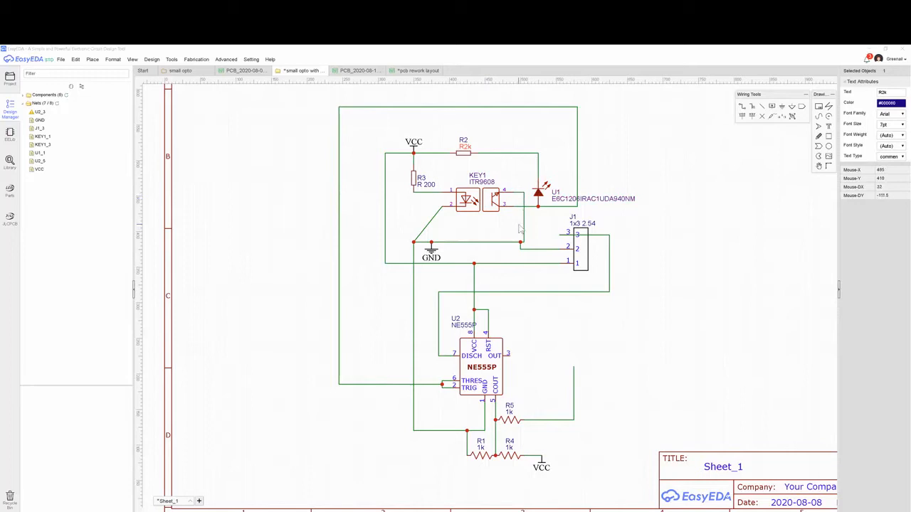
Inspect LED U1's 1206 footprint and LCSC supplier details, then highlight the 555 threshold wire loop
left_click(466, 201)
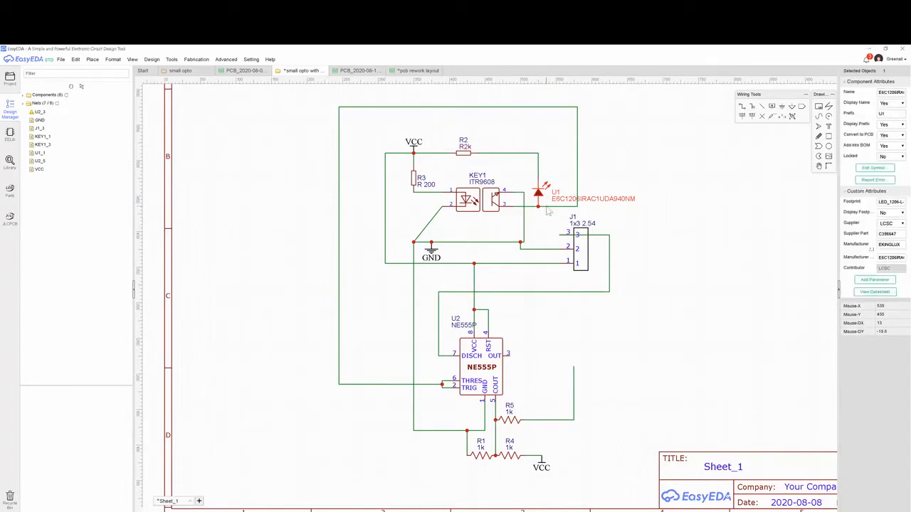
mouse_move(547, 205)
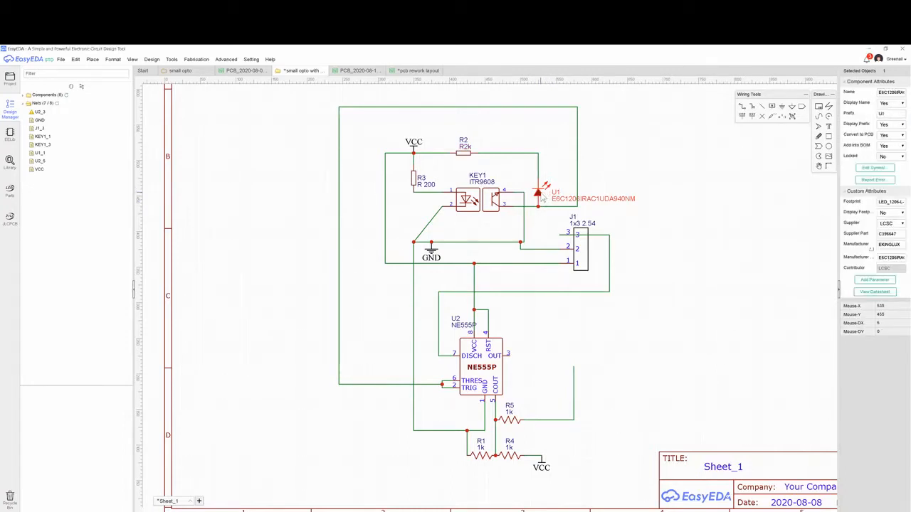
mouse_move(540, 214)
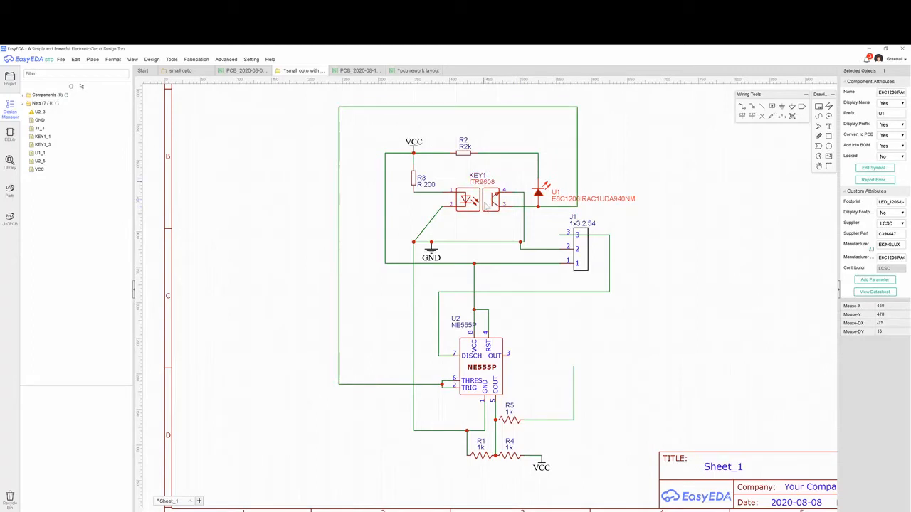
mouse_move(541, 218)
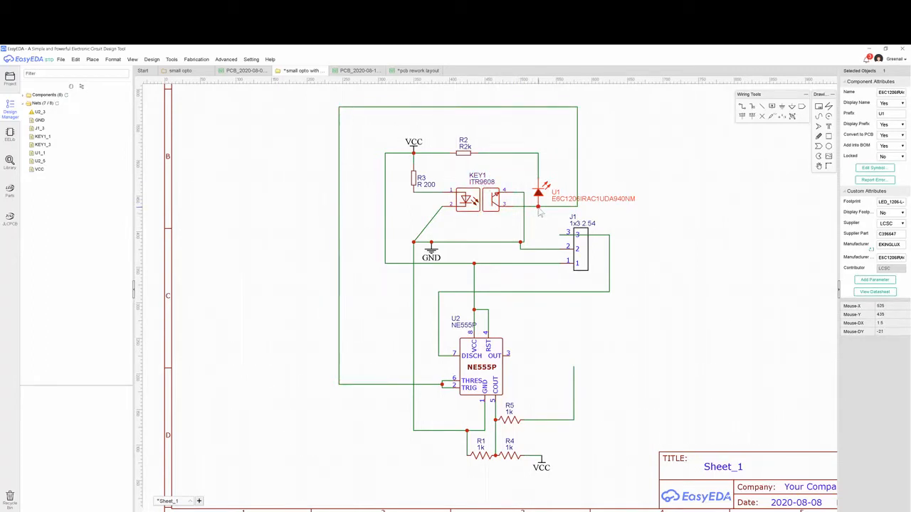
left_click(527, 156)
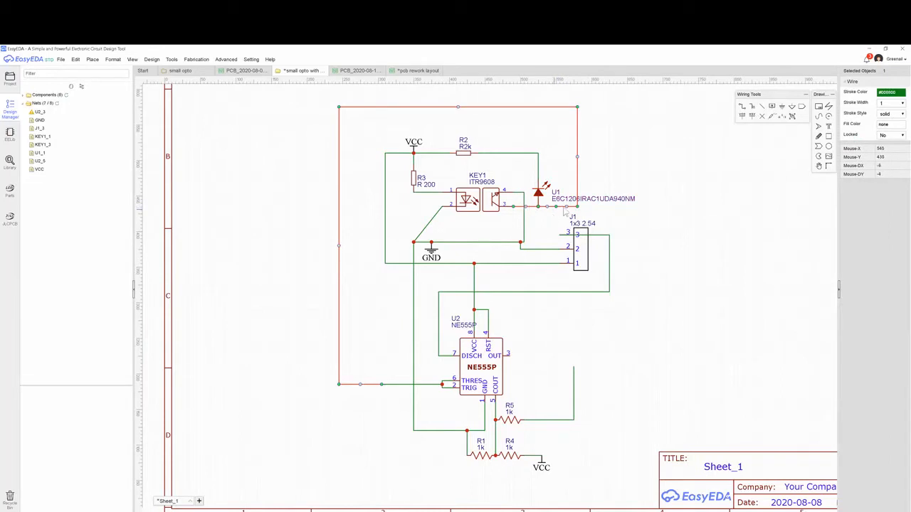
mouse_move(509, 212)
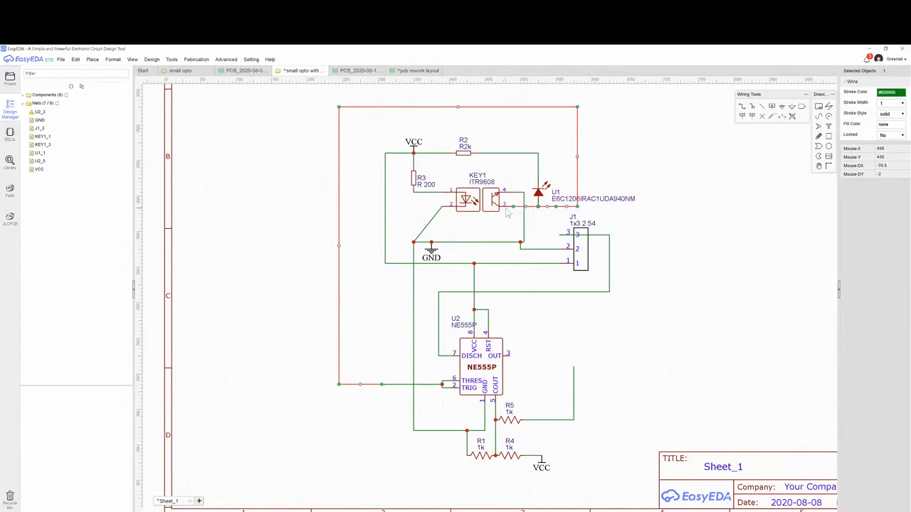
mouse_move(578, 212)
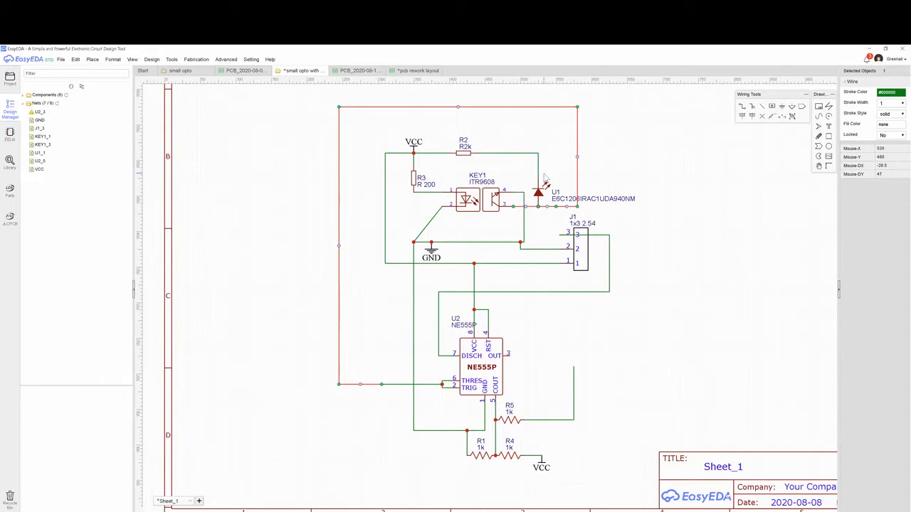
mouse_move(559, 179)
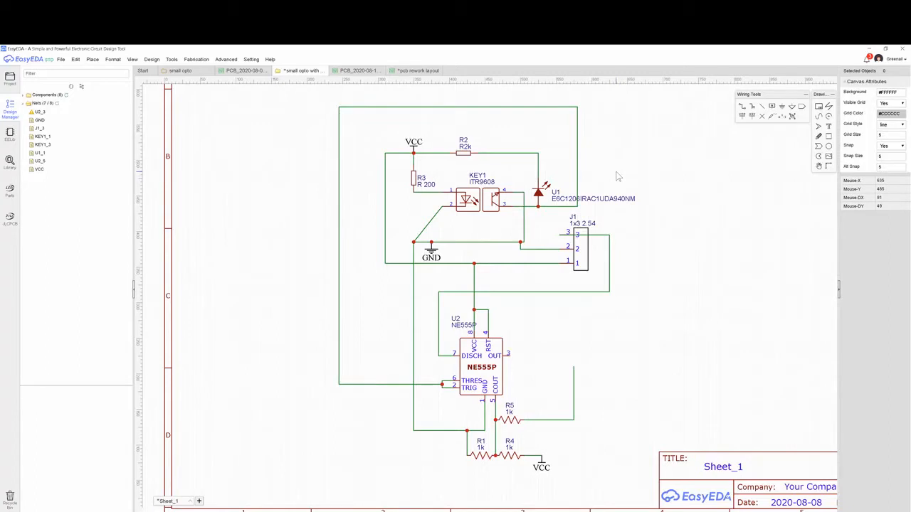
mouse_move(625, 167)
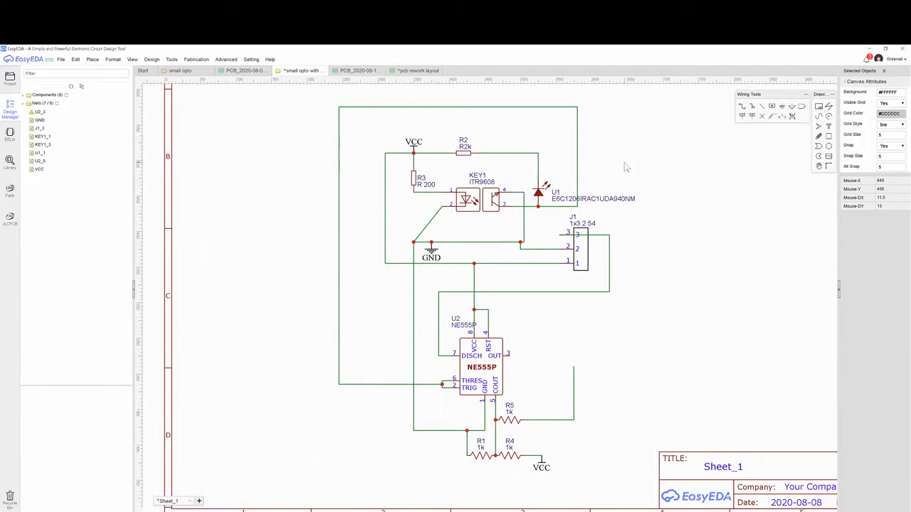
mouse_move(649, 157)
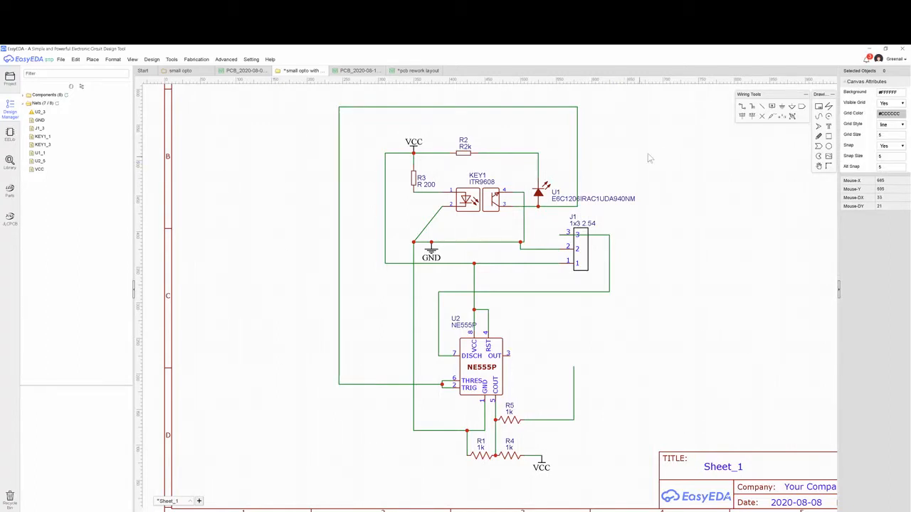
mouse_move(625, 154)
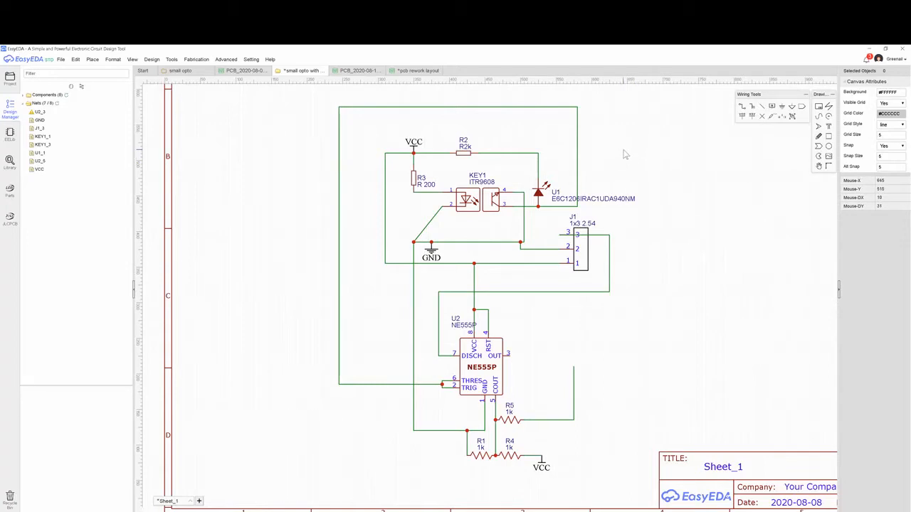
mouse_move(613, 146)
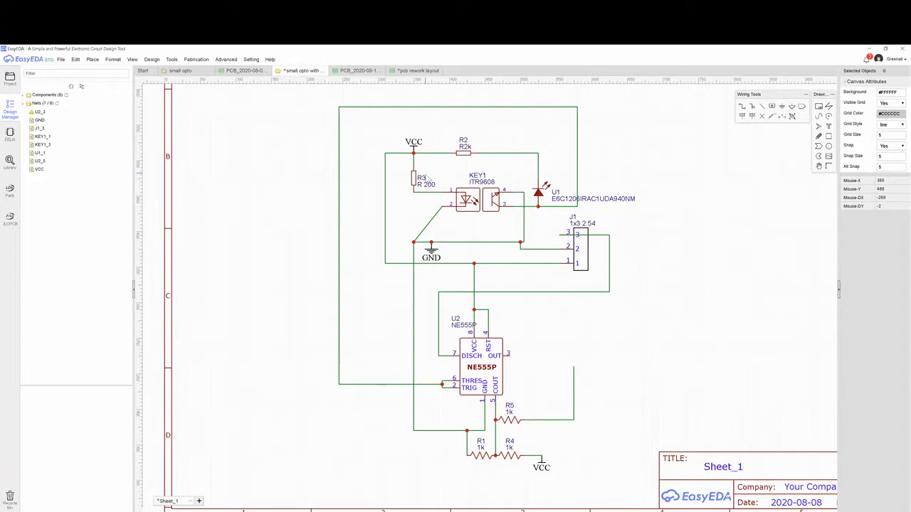
mouse_move(470, 160)
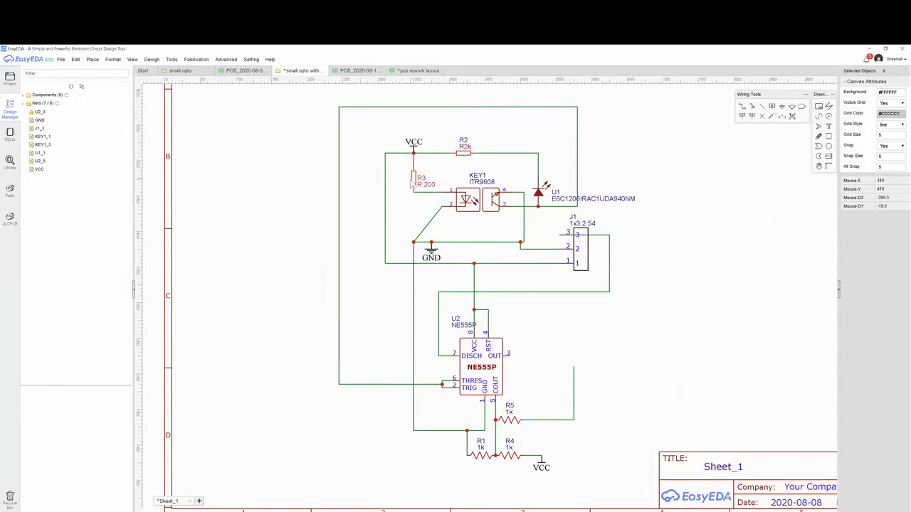
left_click(412, 180)
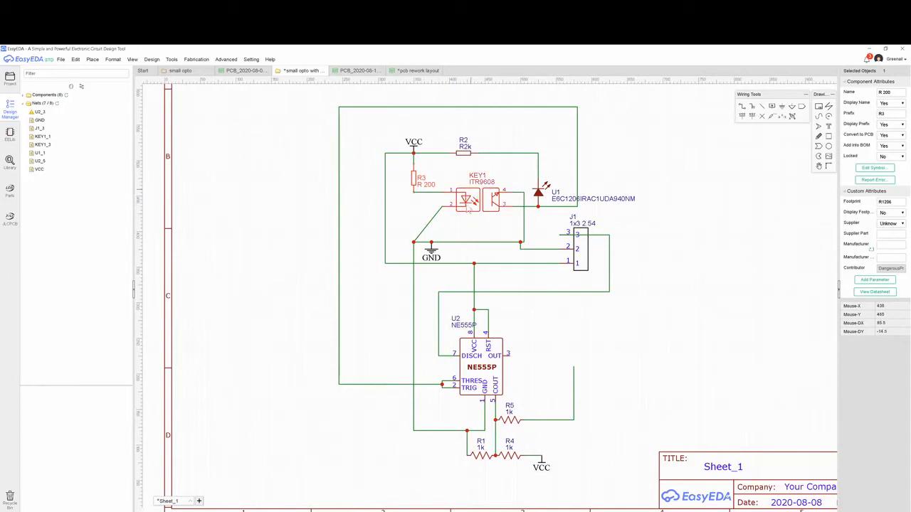
mouse_move(469, 206)
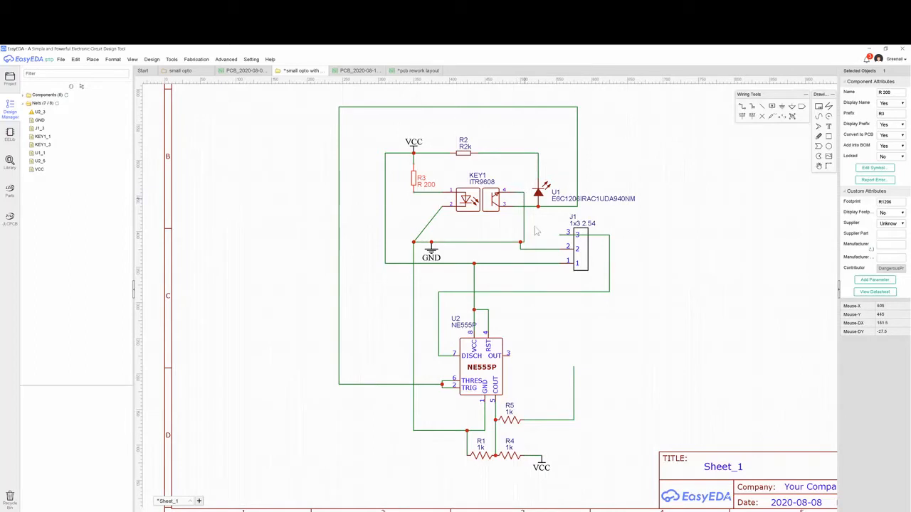
mouse_move(447, 211)
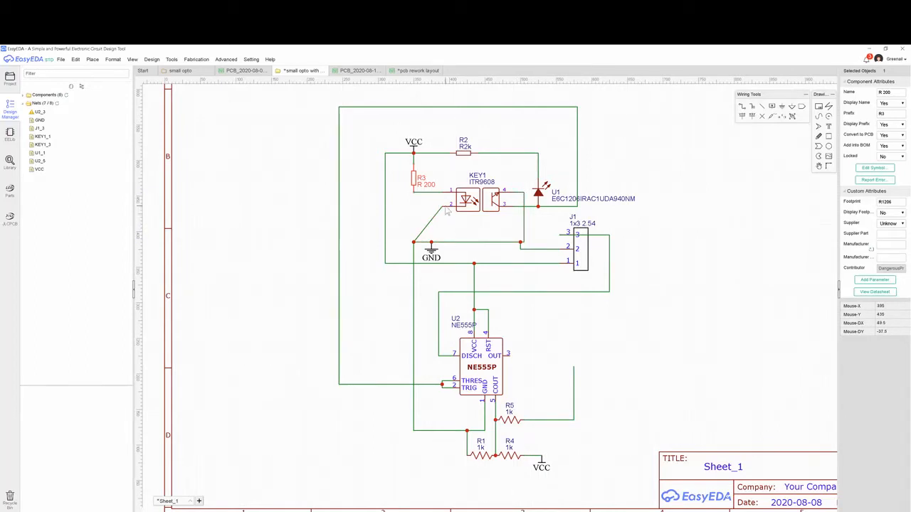
mouse_move(433, 308)
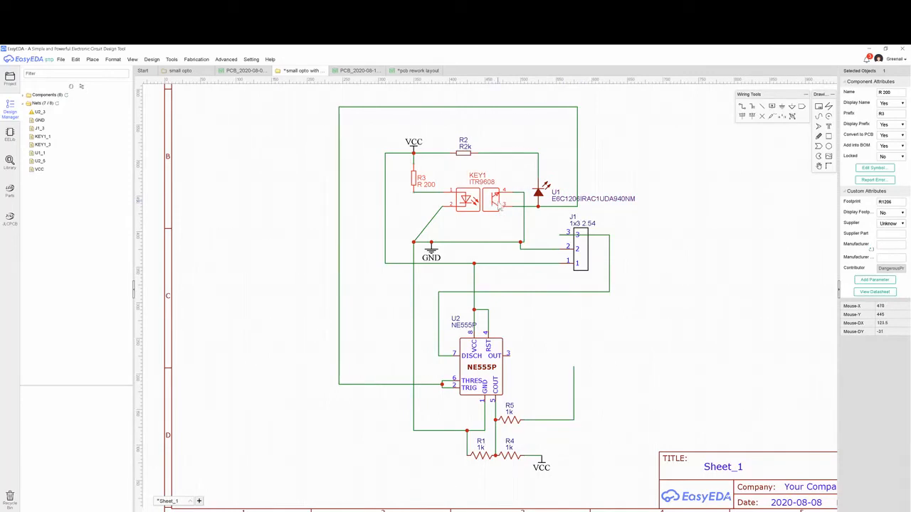
mouse_move(484, 206)
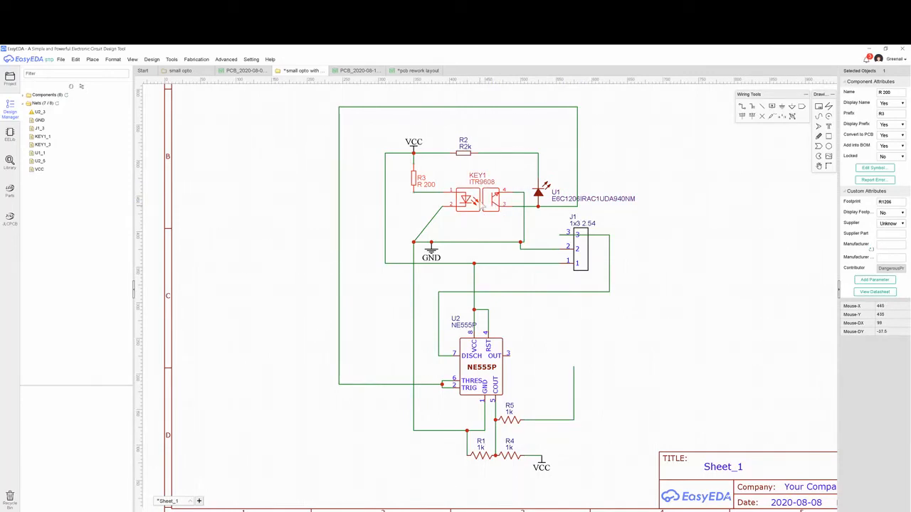
mouse_move(481, 207)
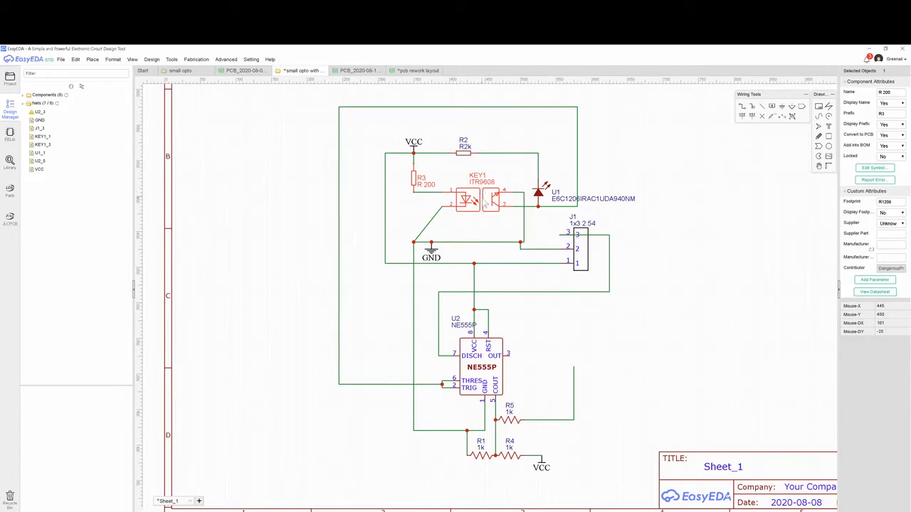
mouse_move(477, 202)
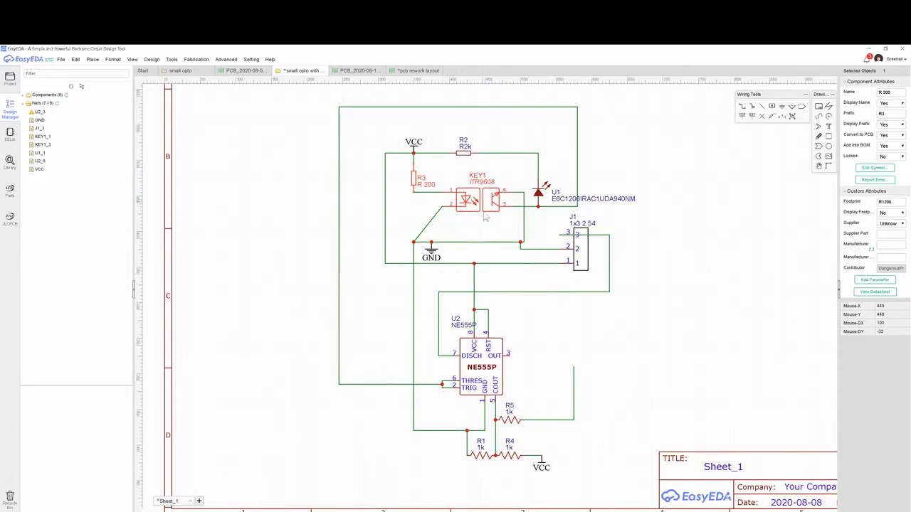
mouse_move(484, 202)
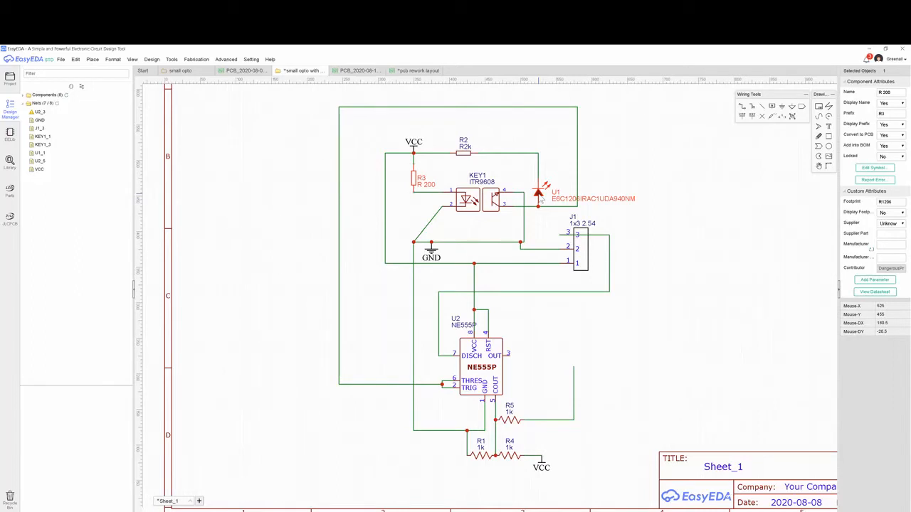
mouse_move(632, 189)
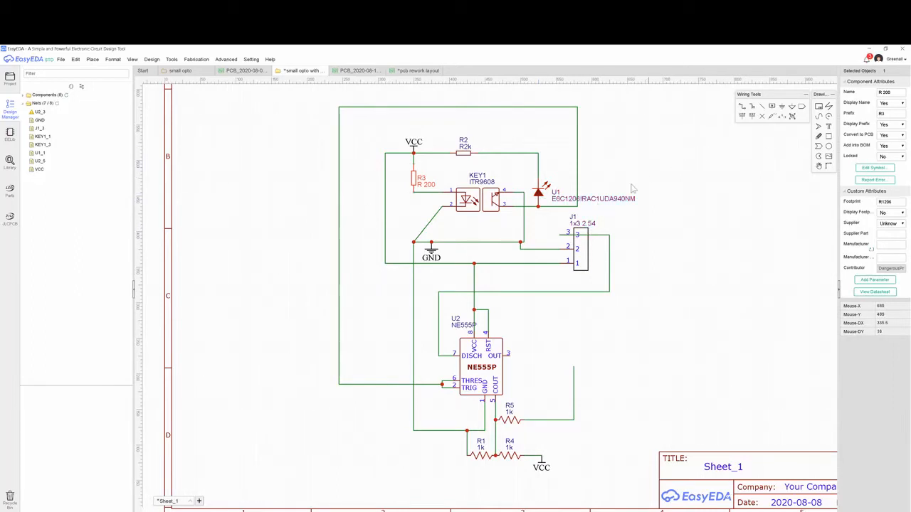
mouse_move(582, 175)
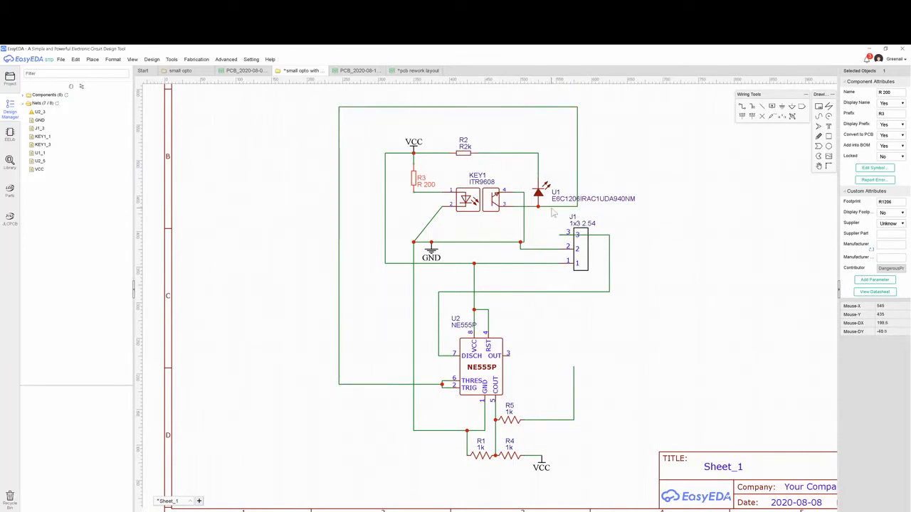
mouse_move(558, 212)
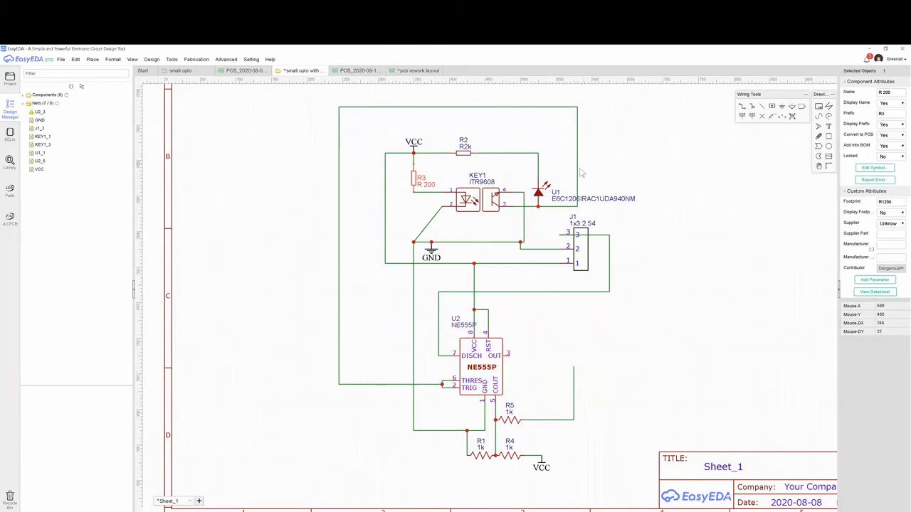
left_click(576, 156)
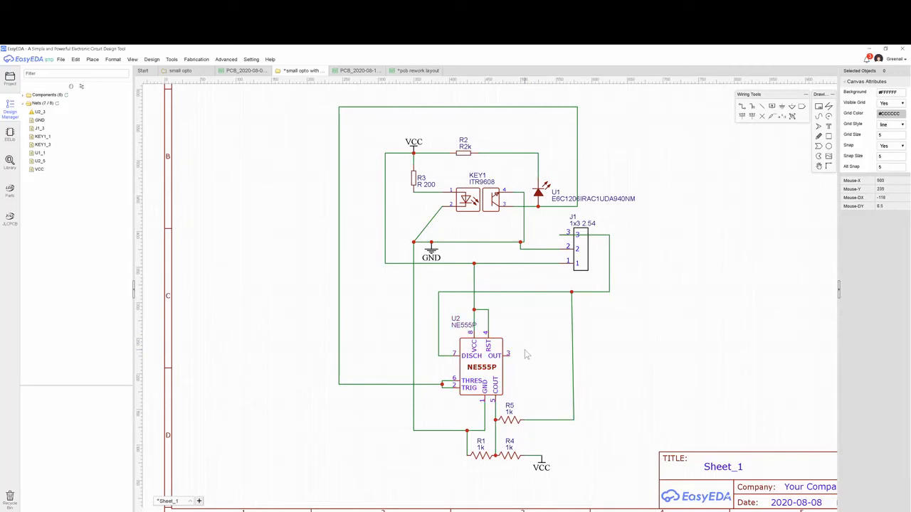
mouse_move(551, 325)
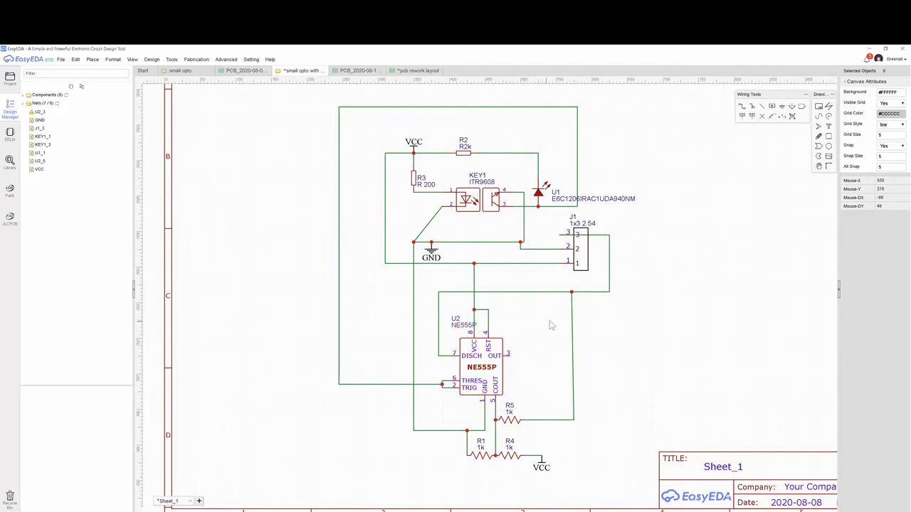
mouse_move(555, 322)
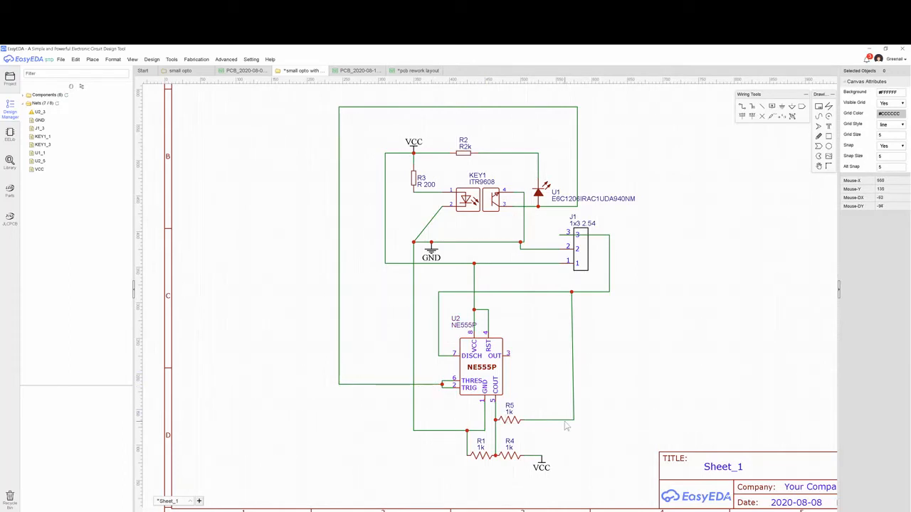
mouse_move(548, 397)
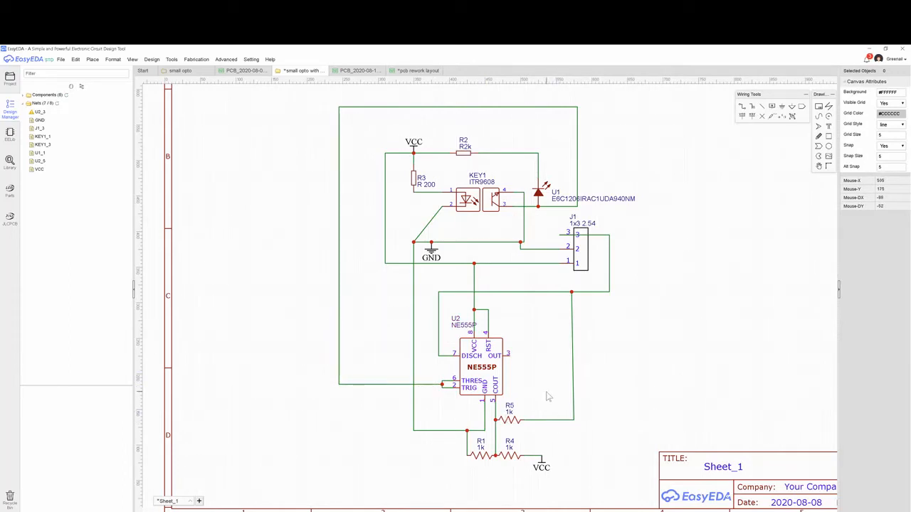
mouse_move(370, 388)
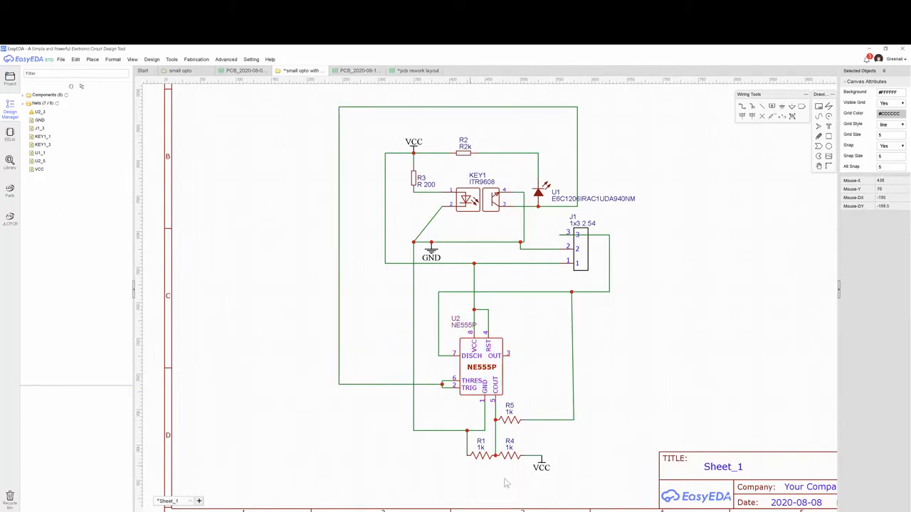
mouse_move(514, 429)
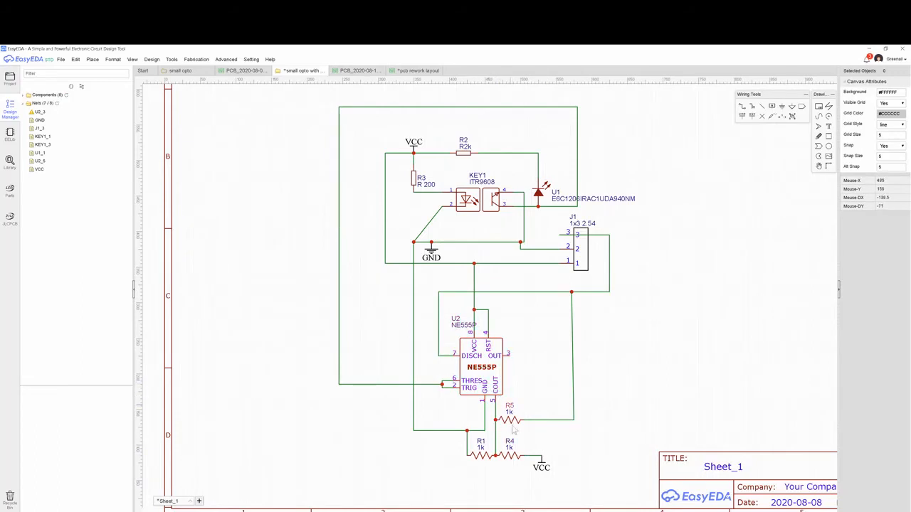
Select the 1k resistor R5 to show its attributes with the R1206 footprint
left_click(510, 419)
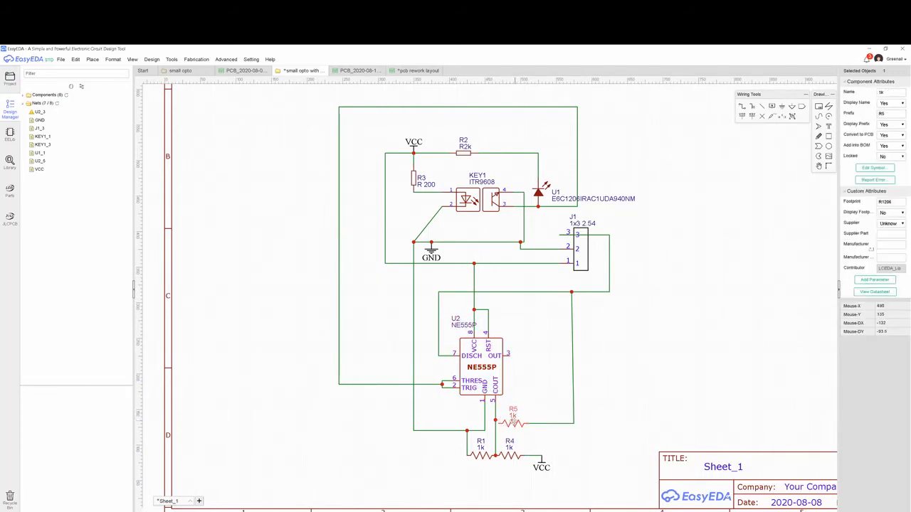
left_click(527, 402)
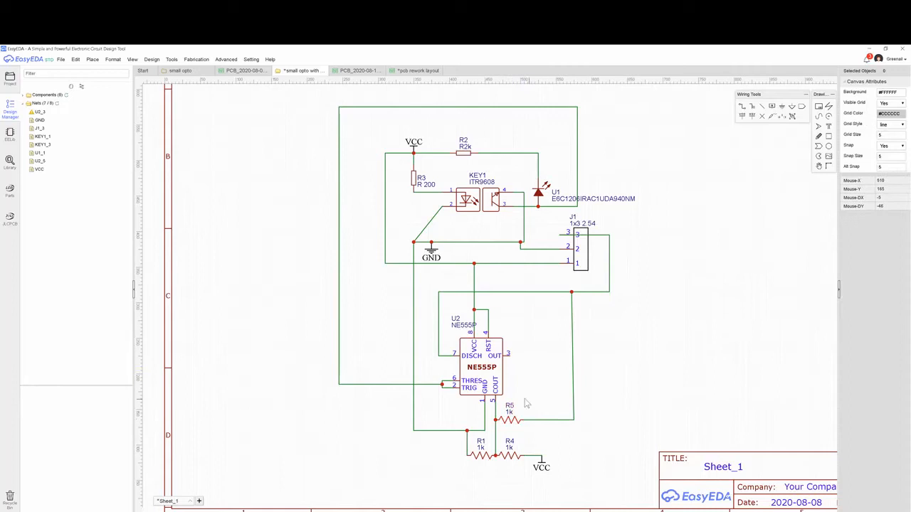
left_click(481, 366)
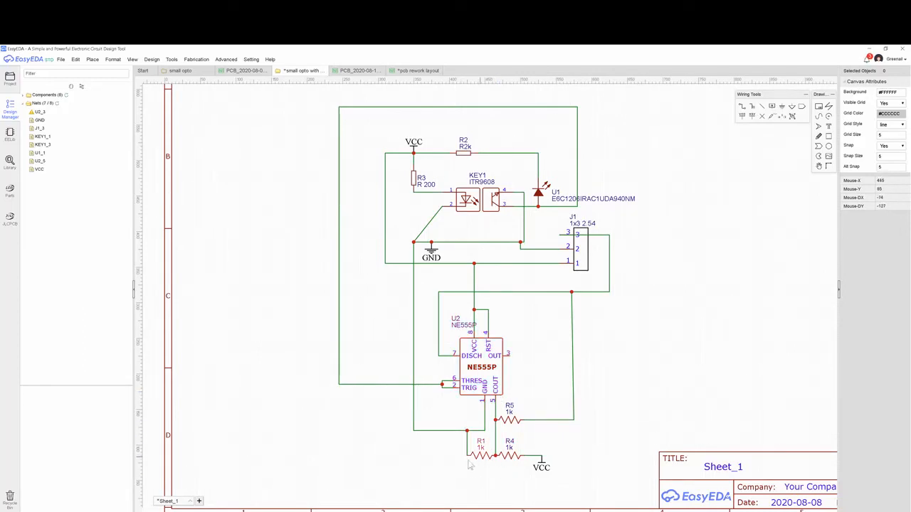
mouse_move(495, 468)
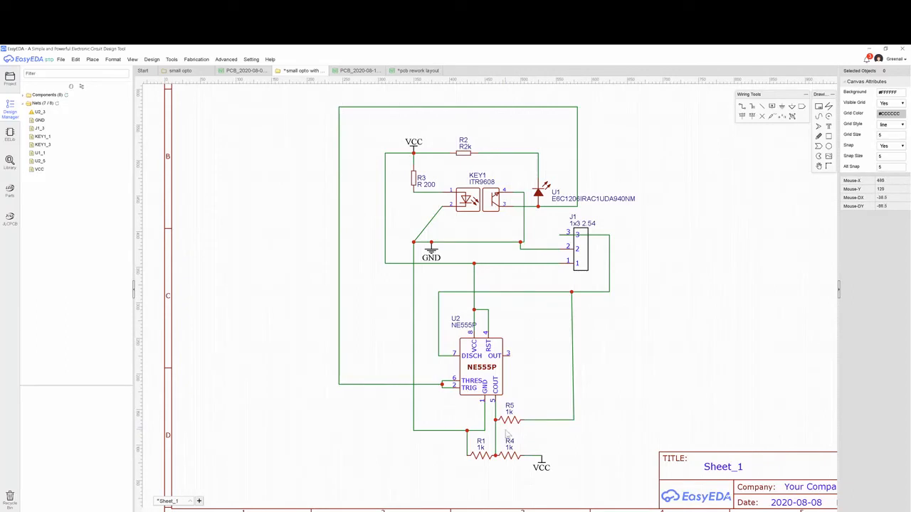
mouse_move(522, 368)
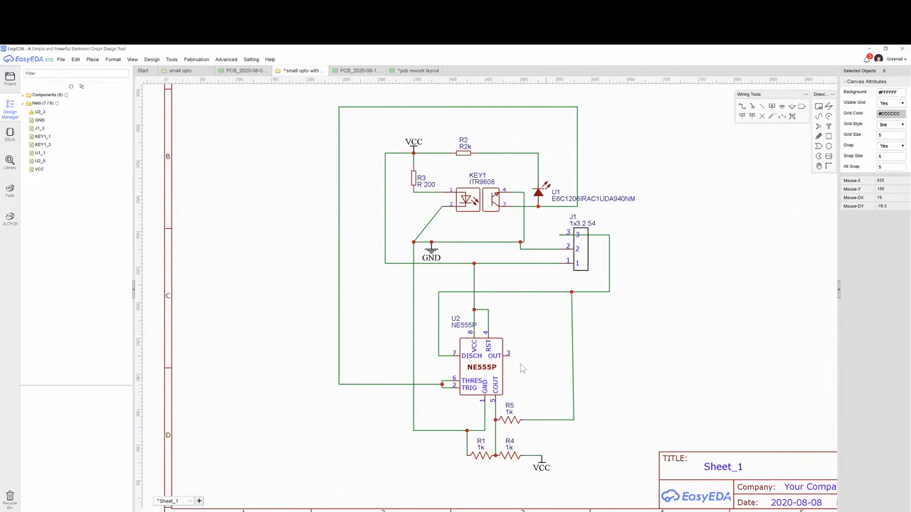
mouse_move(577, 283)
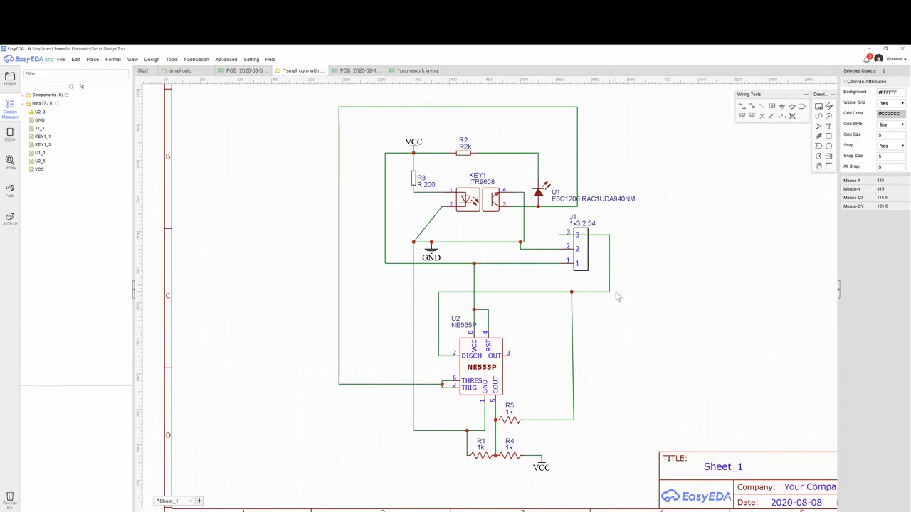
mouse_move(522, 436)
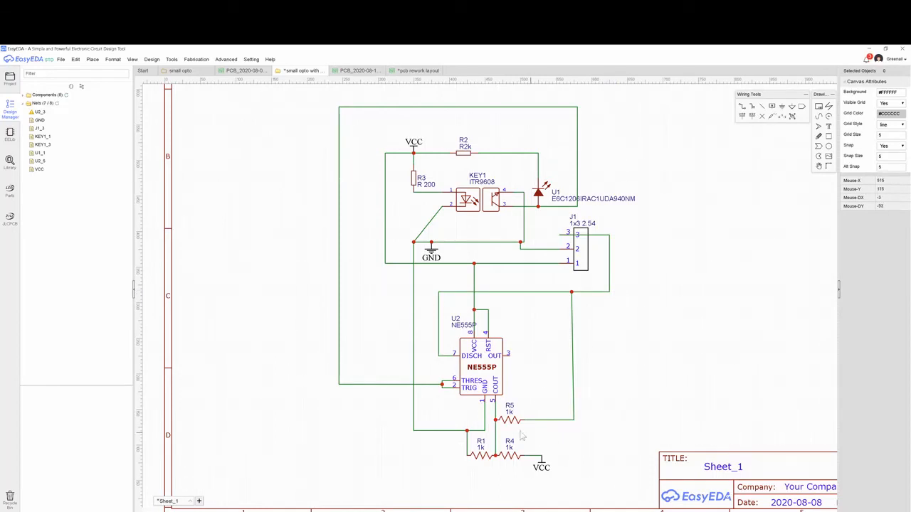
mouse_move(490, 461)
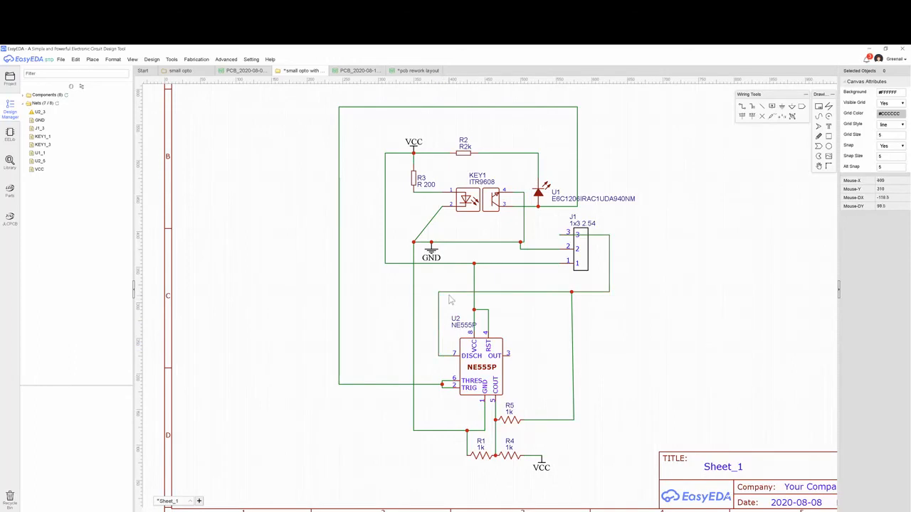
mouse_move(439, 322)
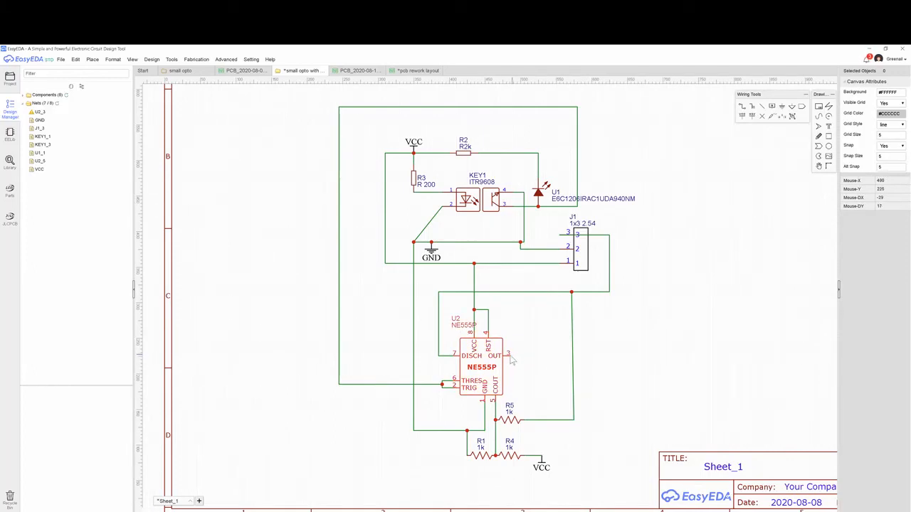
mouse_move(514, 359)
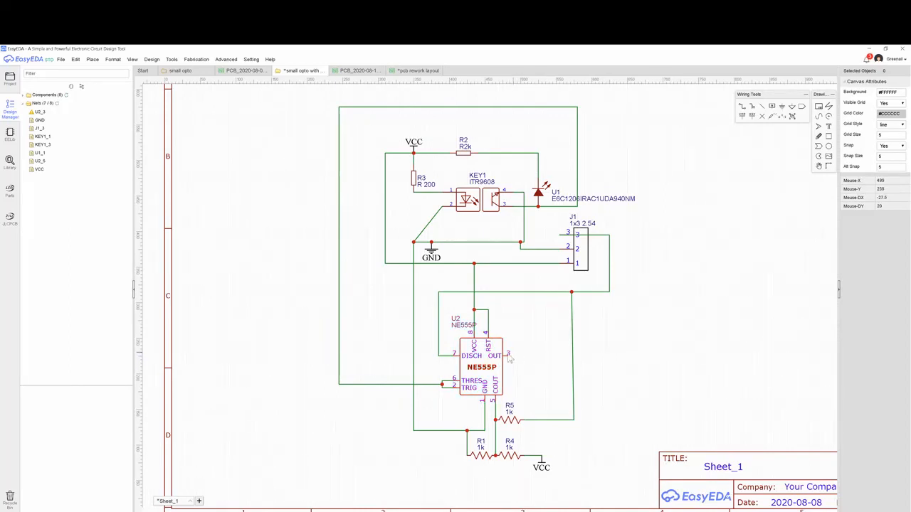
mouse_move(544, 358)
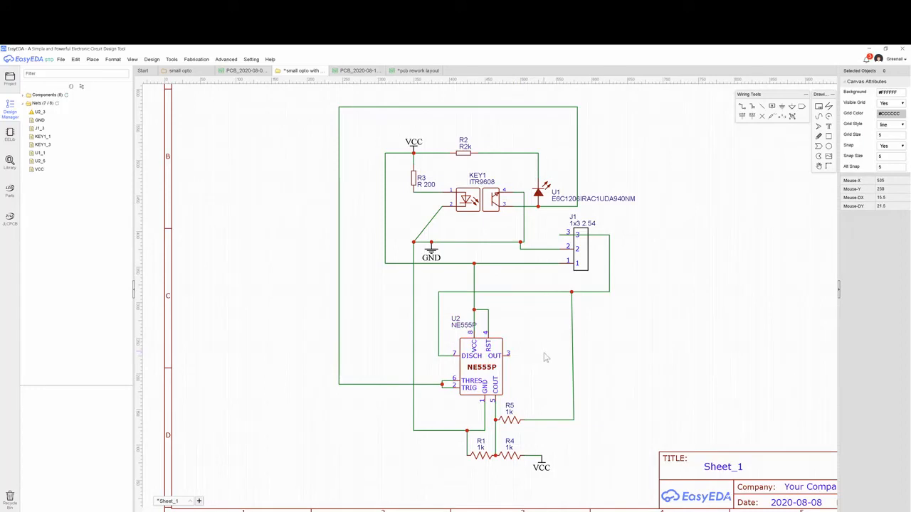
mouse_move(549, 362)
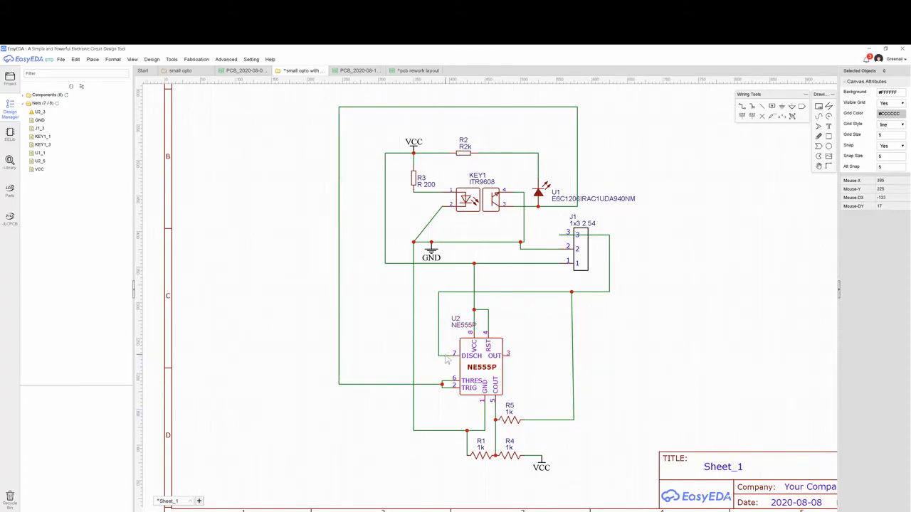
mouse_move(444, 297)
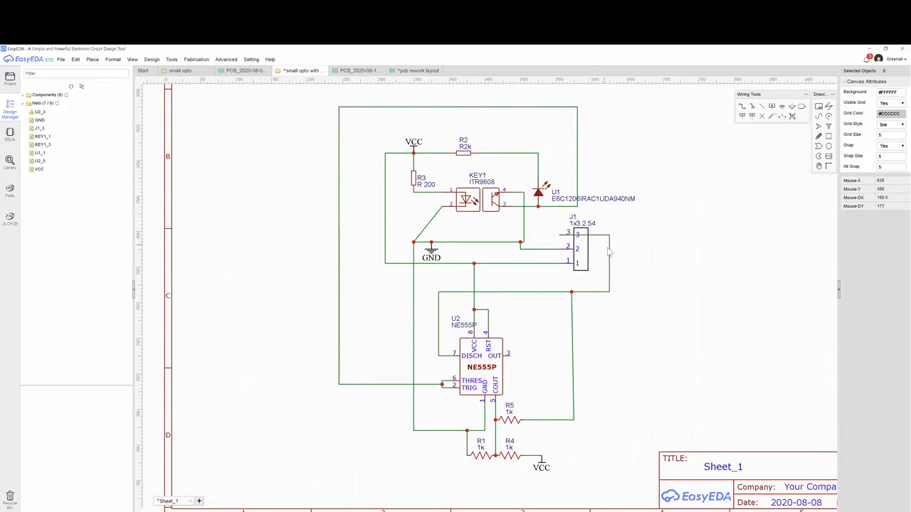
mouse_move(598, 274)
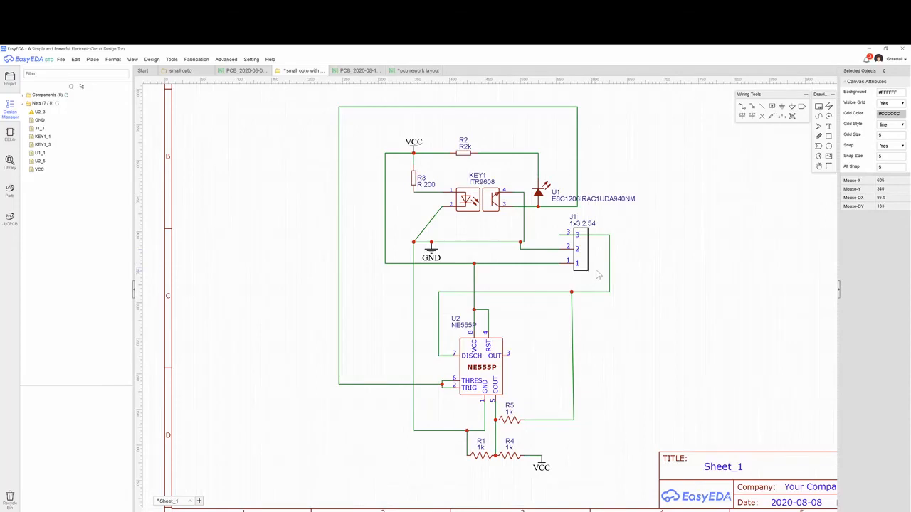
mouse_move(679, 263)
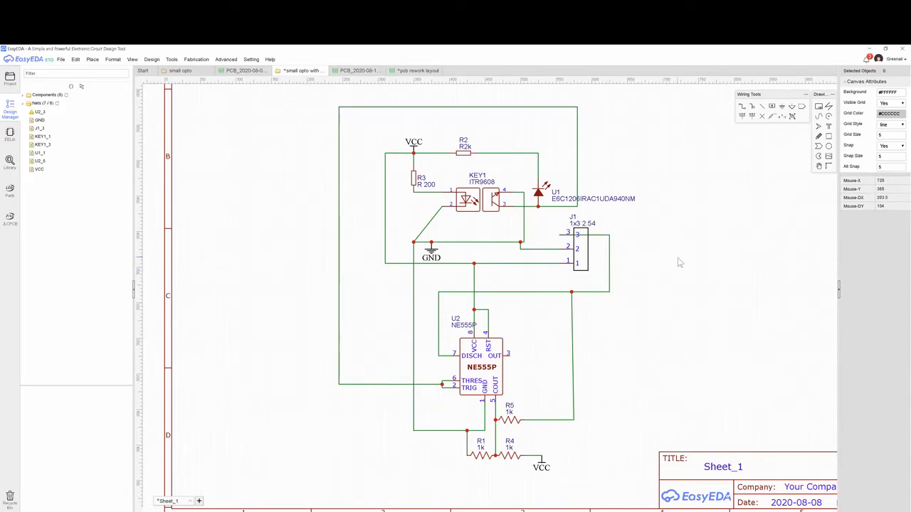